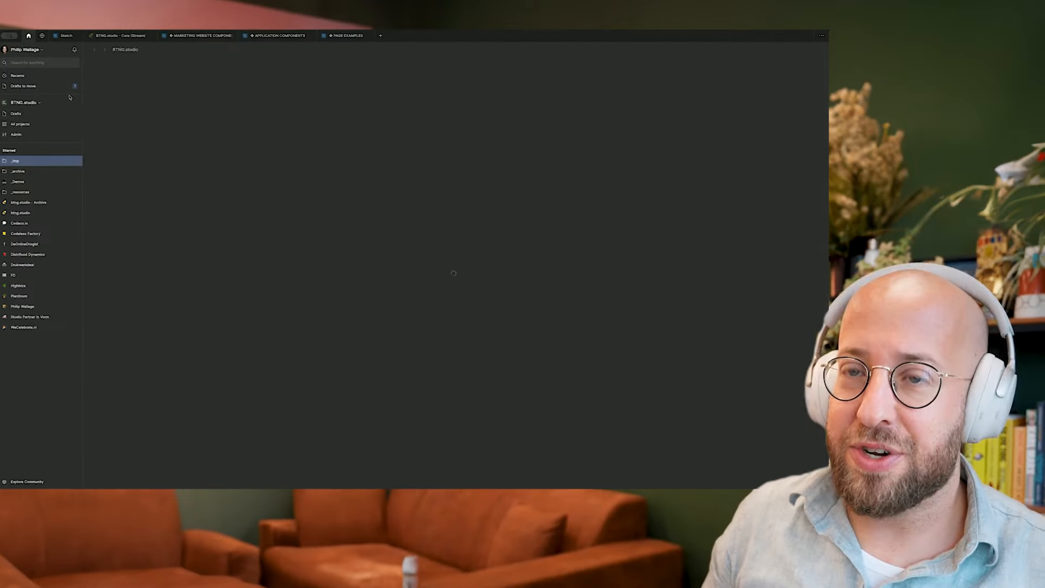
- Open the starred btng.studio project to list its six design files
left_click(21, 213)
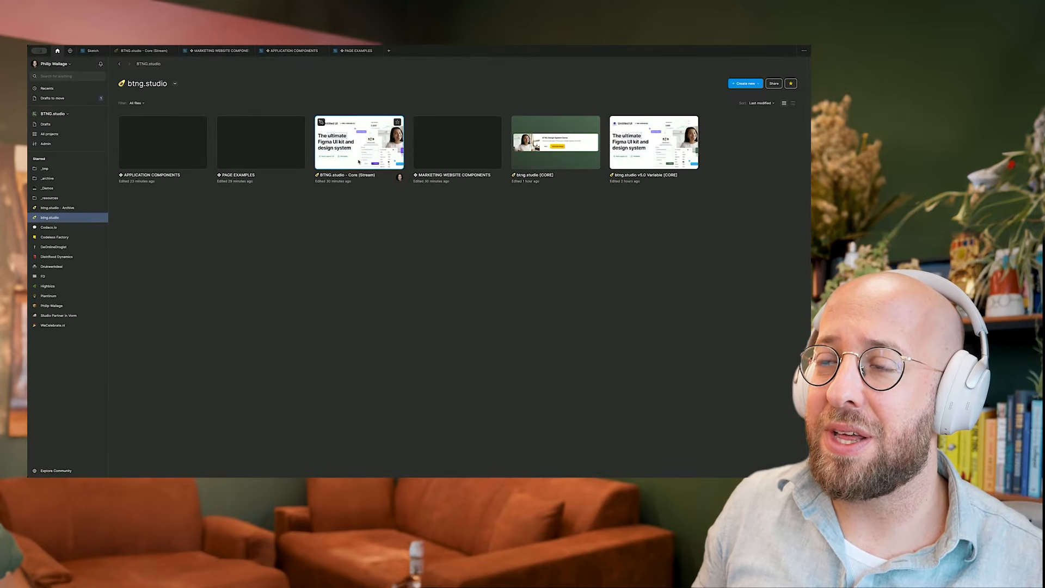
- Open the BTNG.studio – Core (Stream) file and dismiss the library publishing overview
double_click(358, 142)
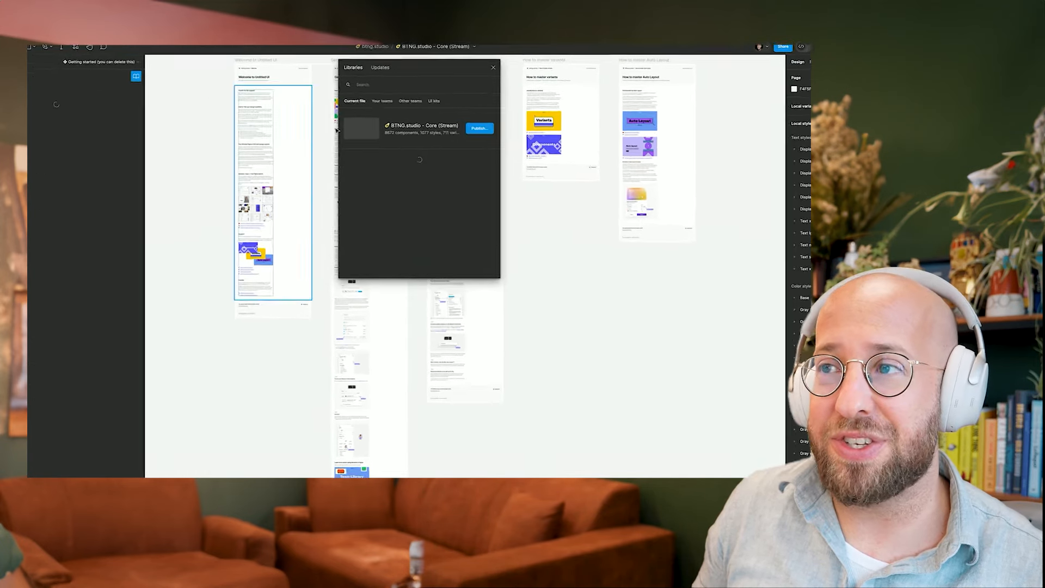
left_click(493, 66)
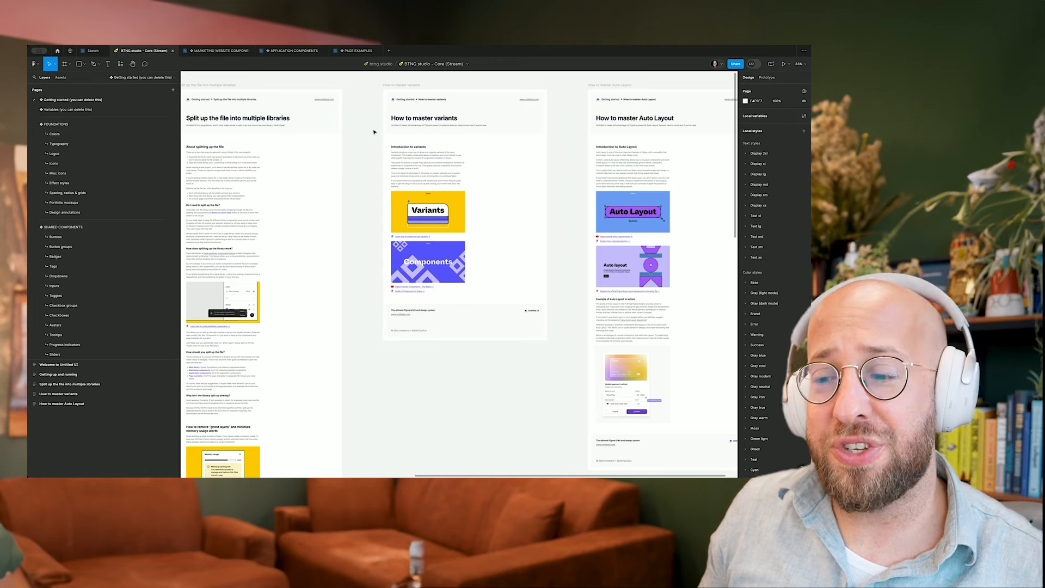
- Select and remove the getting-started guide pages from the Core file's Pages panel
left_click(804, 115)
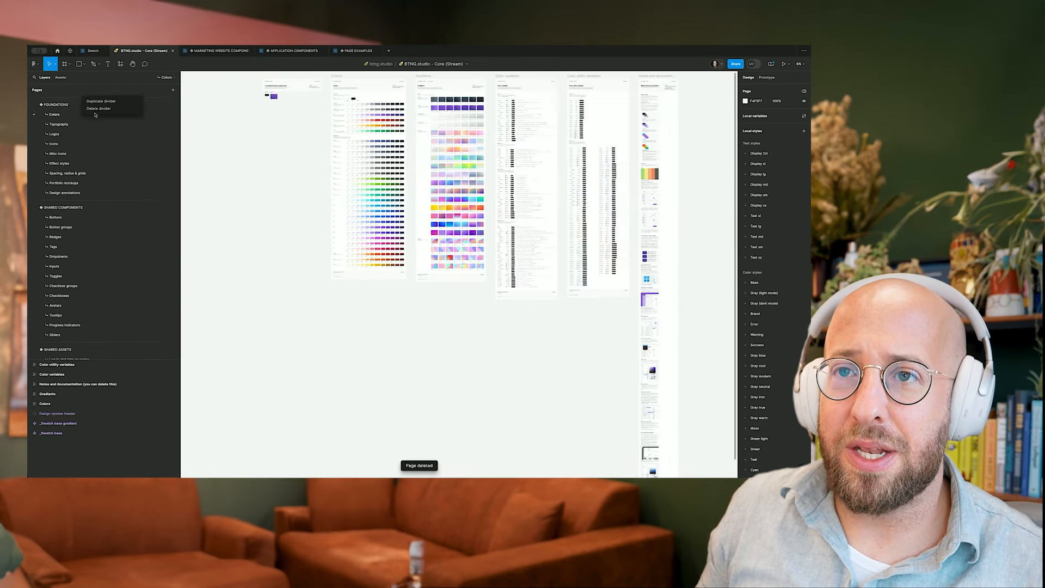
- In the sketch, draw lines from CORE to the component labels and add 'Page examples' labels
left_click(92, 50)
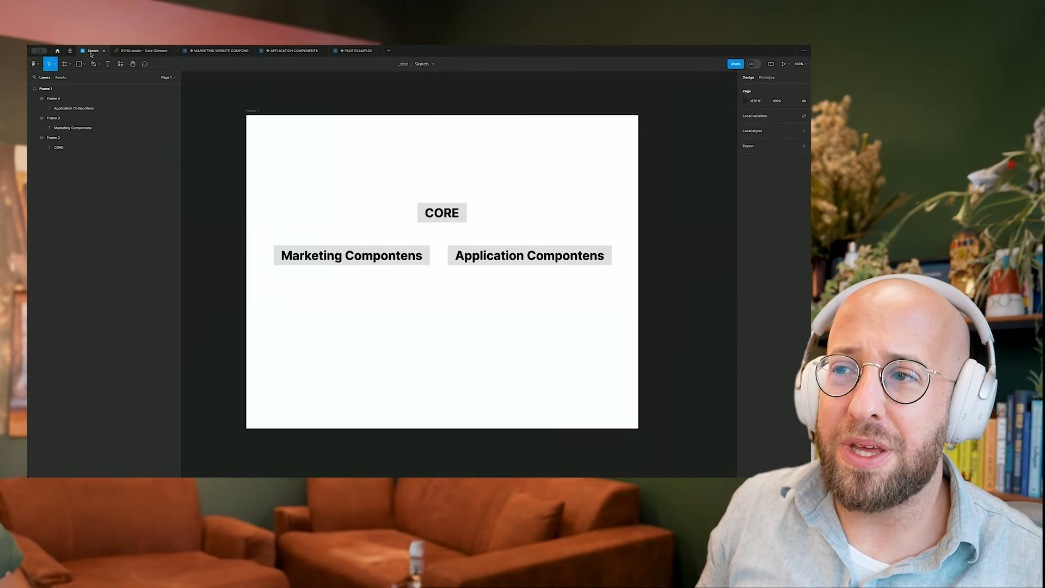
left_click(441, 212)
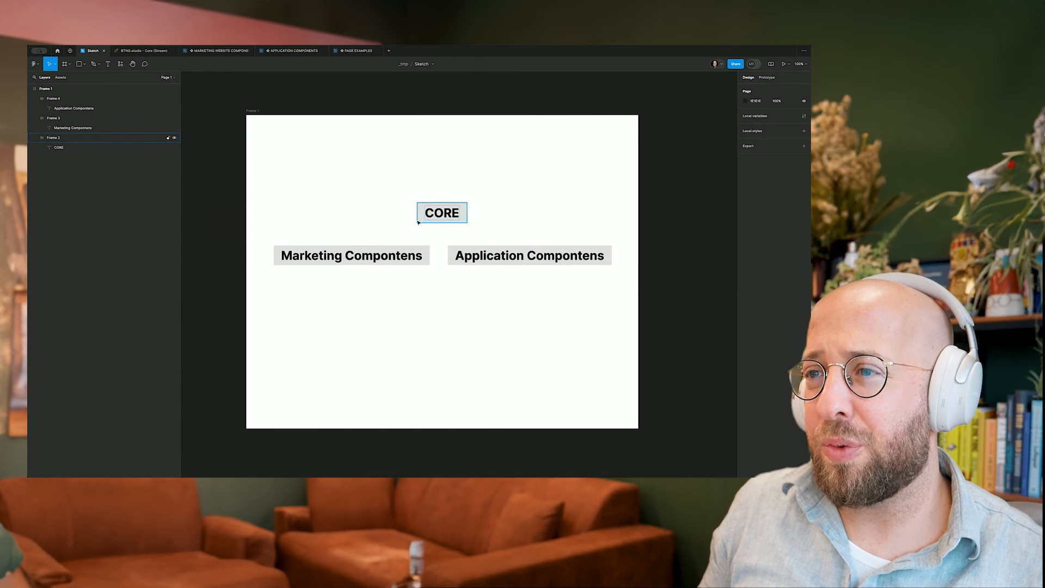
left_click(529, 256)
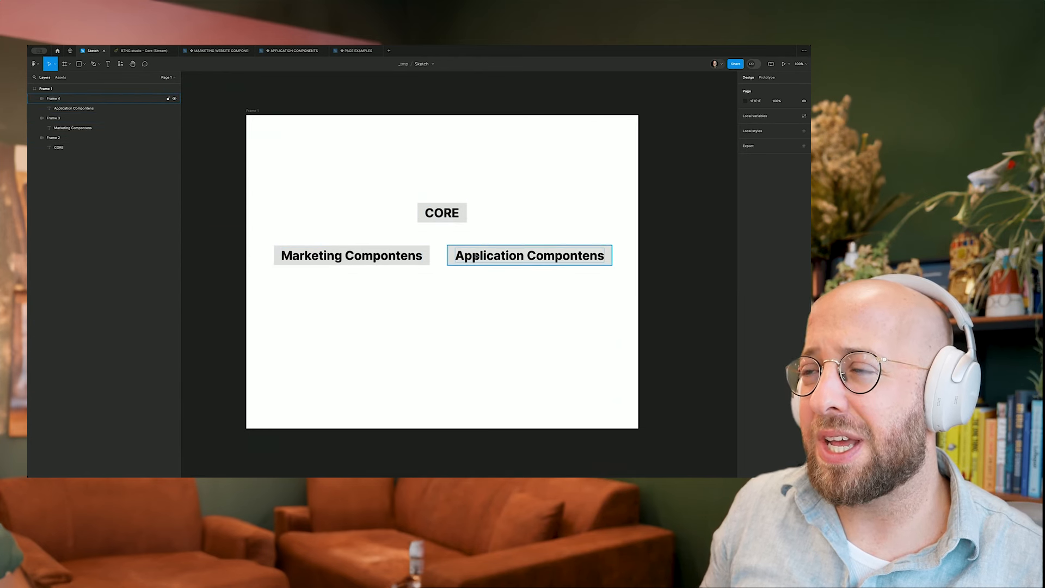
left_click(351, 255)
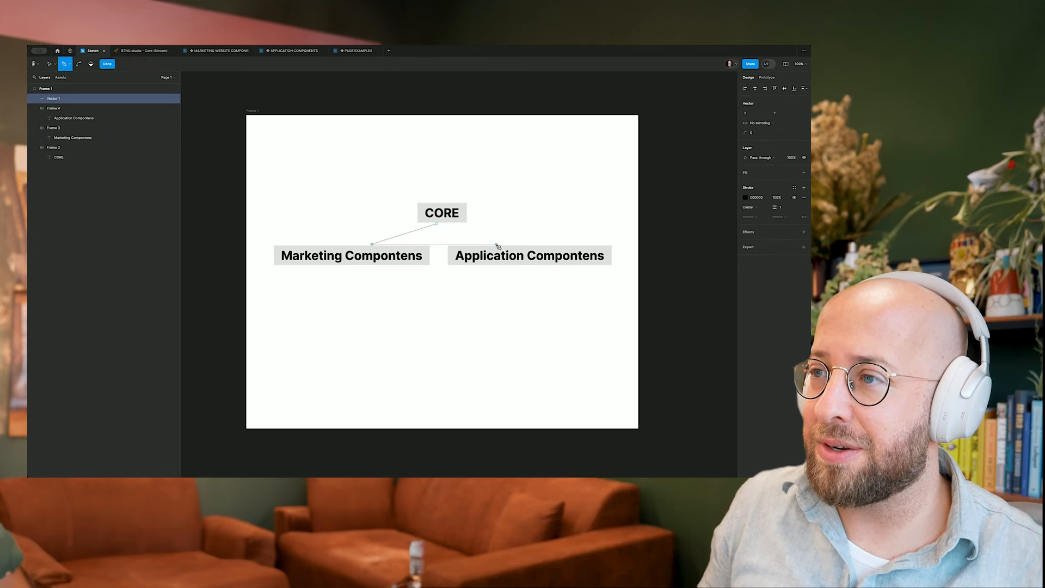
left_click_drag(453, 223, 480, 246)
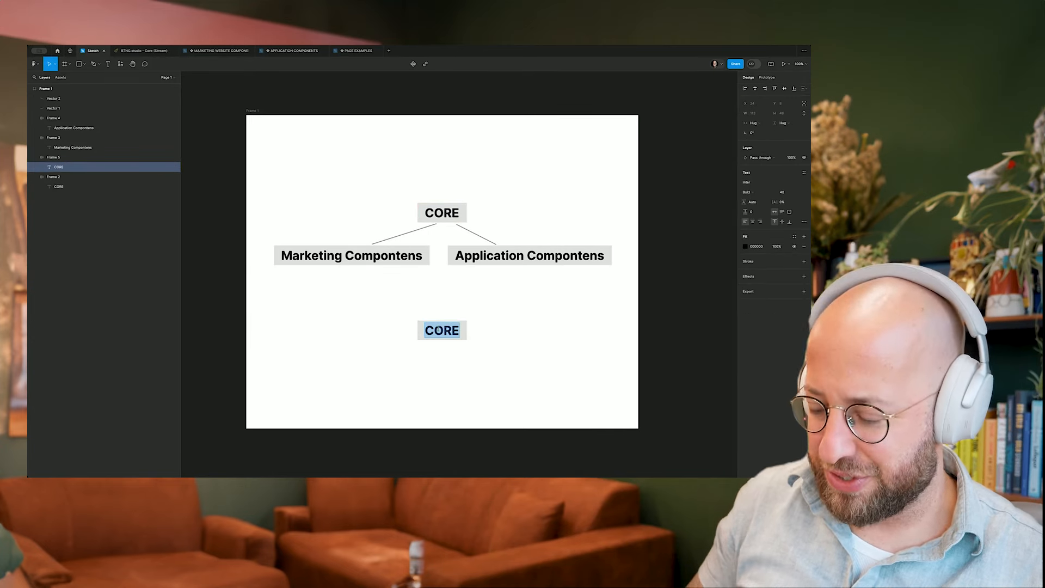
type("Page examples")
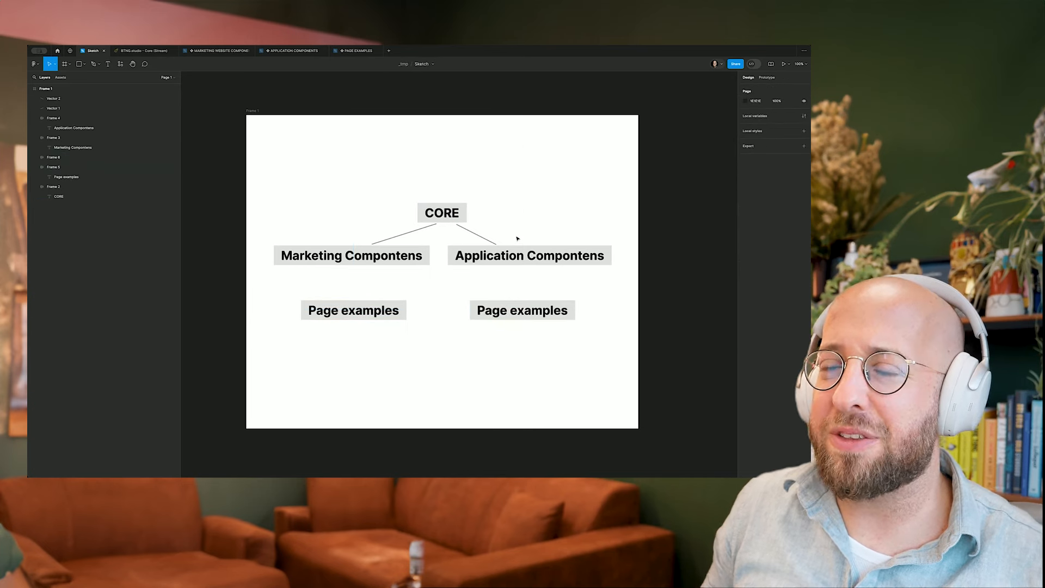
mouse_move(322, 243)
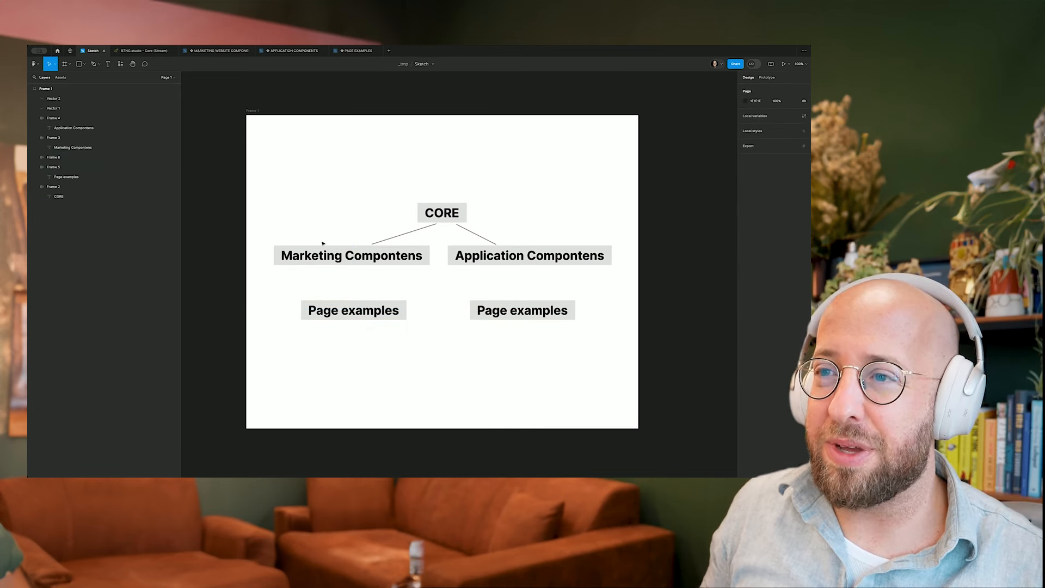
mouse_move(474, 185)
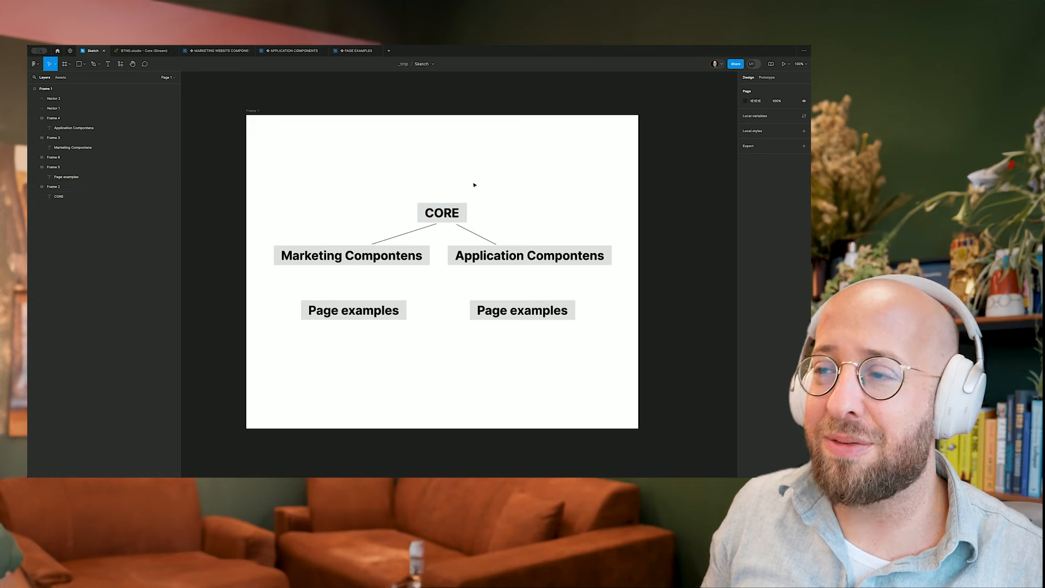
mouse_move(505, 175)
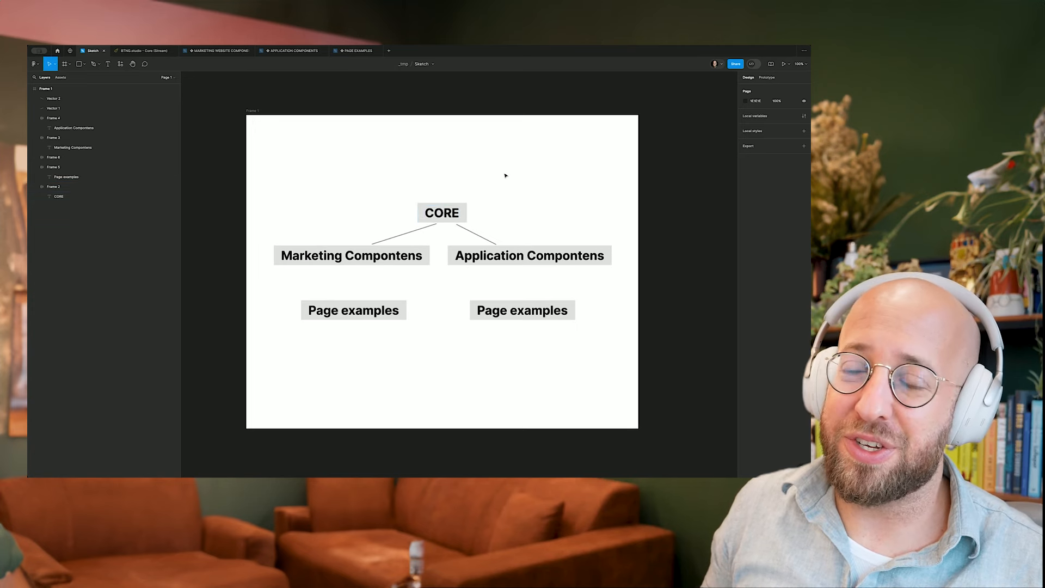
- Re-spell the Marketing and Application Components labels, then go back to the btng.studio file list
left_click(442, 213)
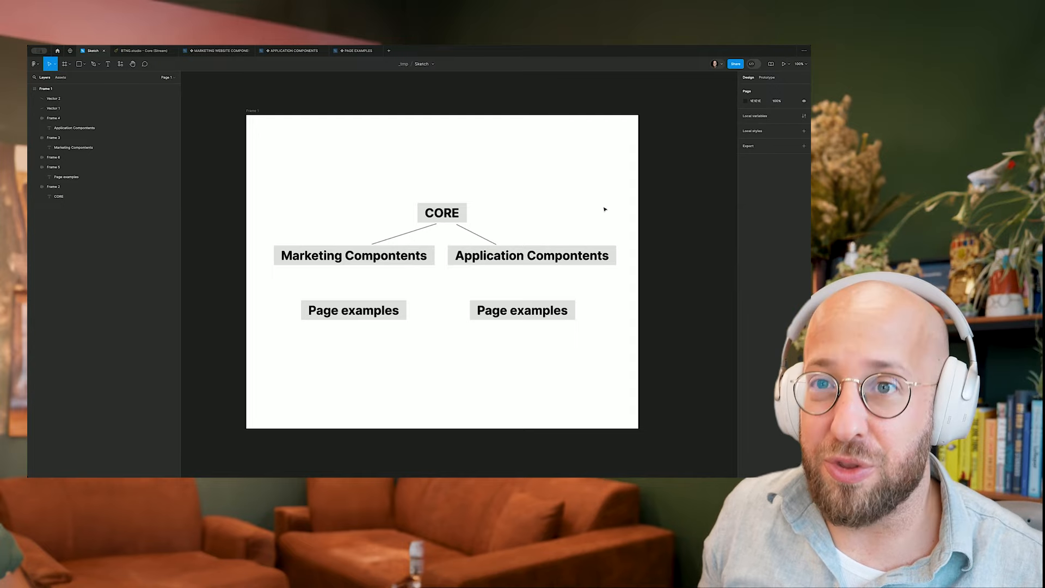
left_click(218, 50)
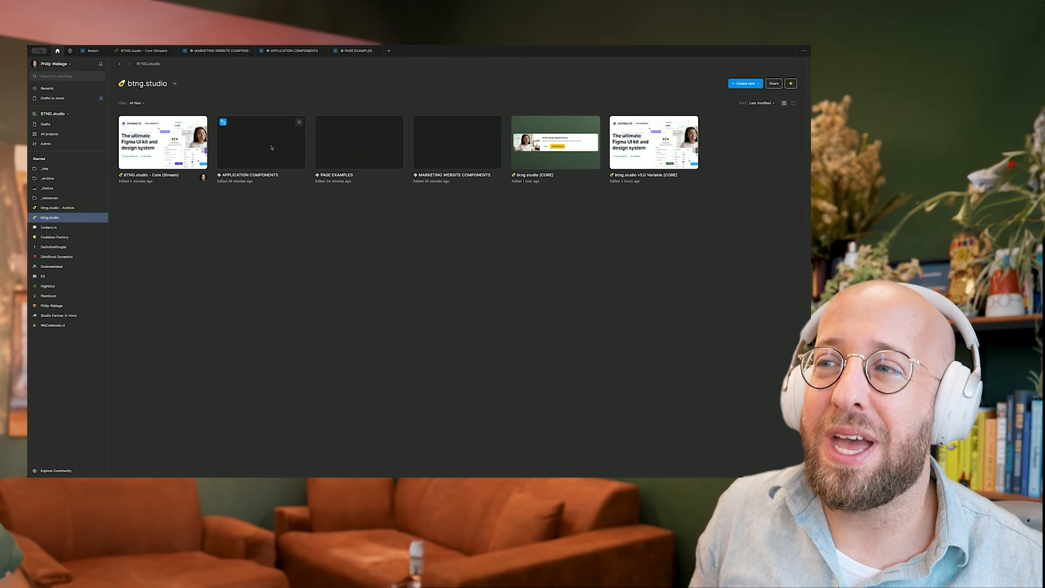
mouse_move(344, 121)
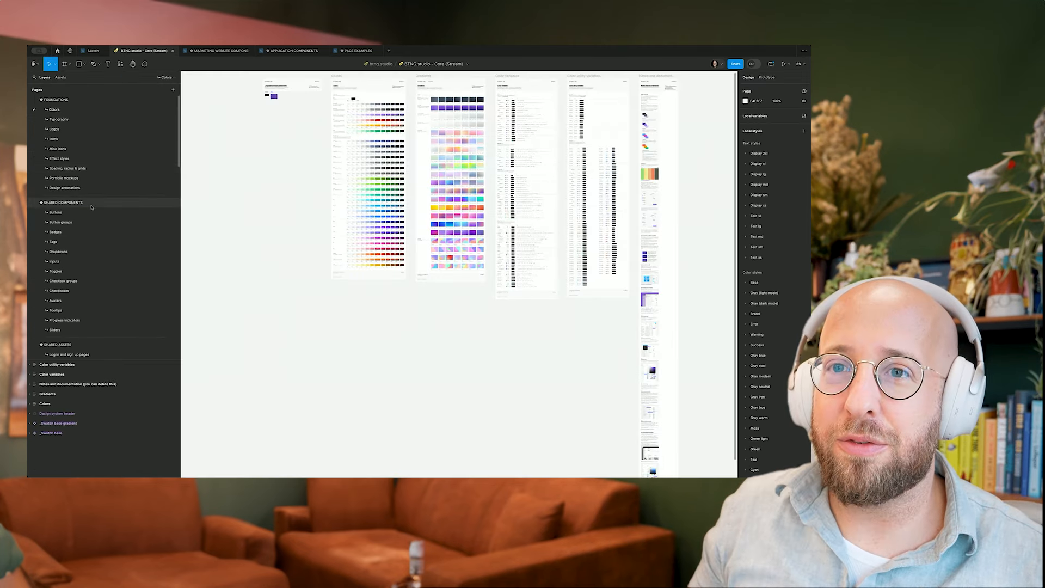
- Open the Core file's Shared Components section and scroll through the listed component changes
left_click(63, 202)
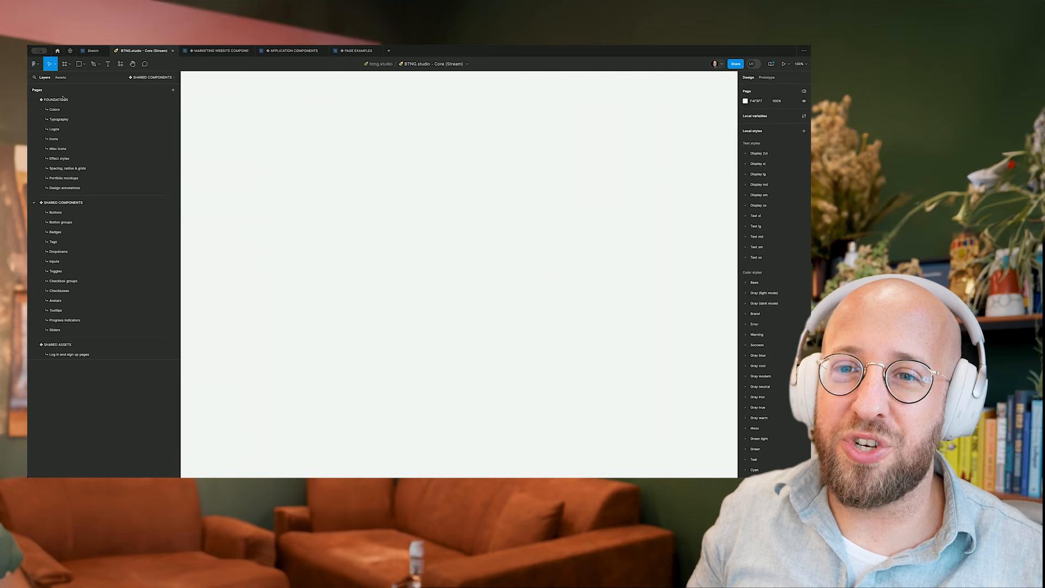
scroll("down", 3)
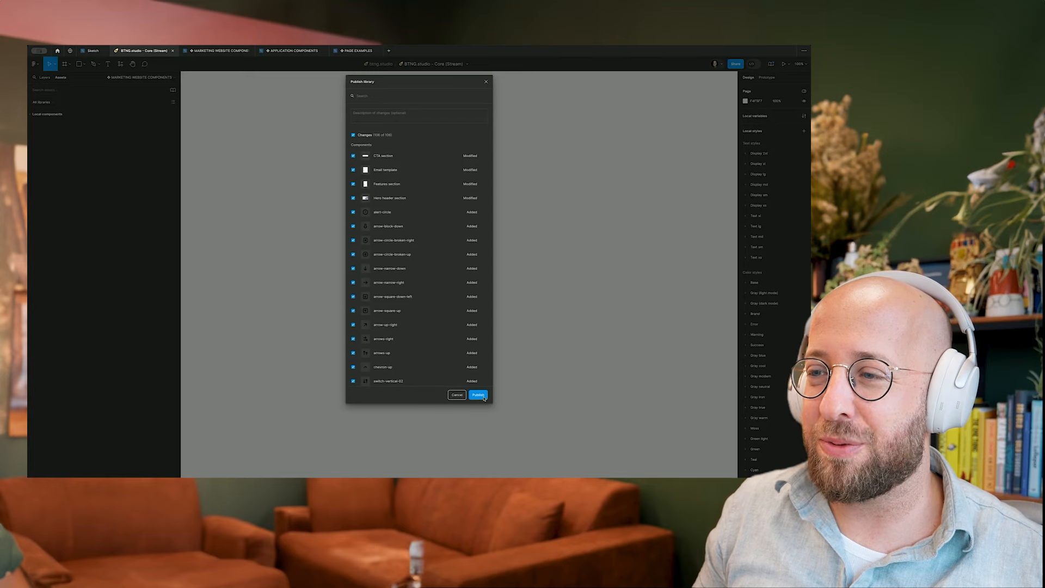
- Publish all modified and added Core components, landing in the Marketing Website Components file
left_click(478, 395)
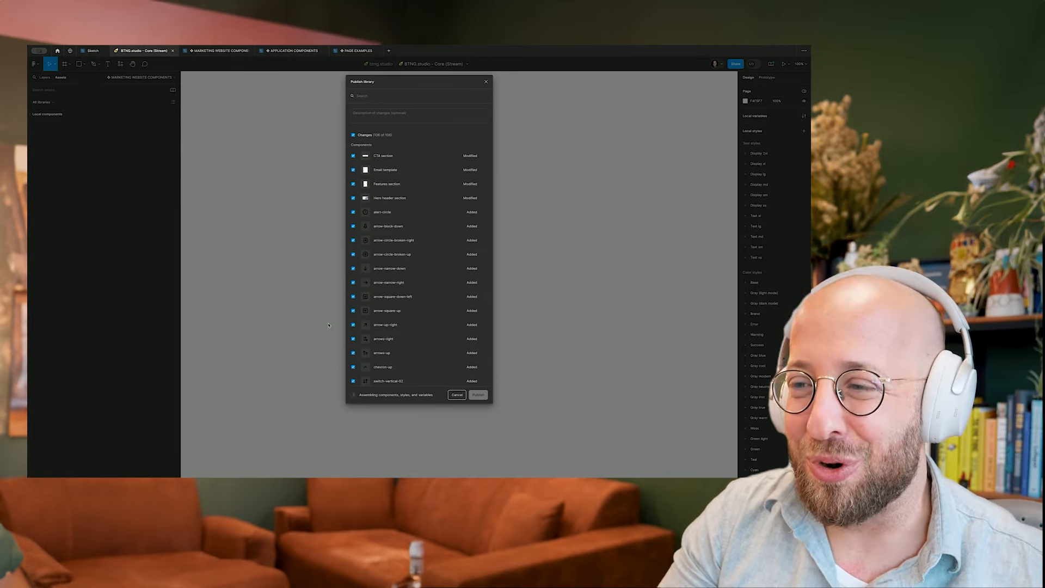
left_click(478, 394)
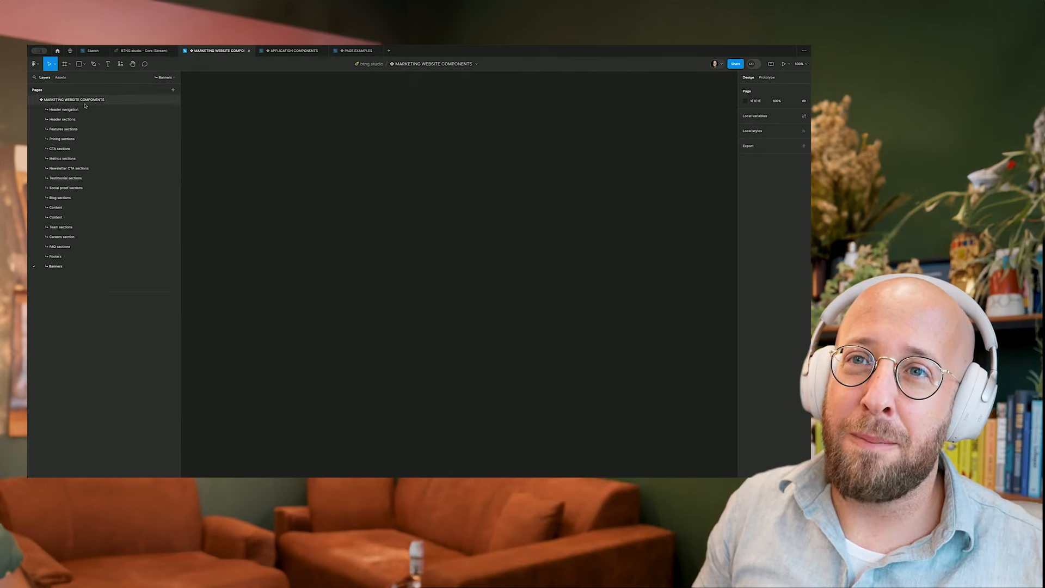
- Browse the Page Examples file's Sign up pages, selecting all frames, then return to Core
left_click(64, 109)
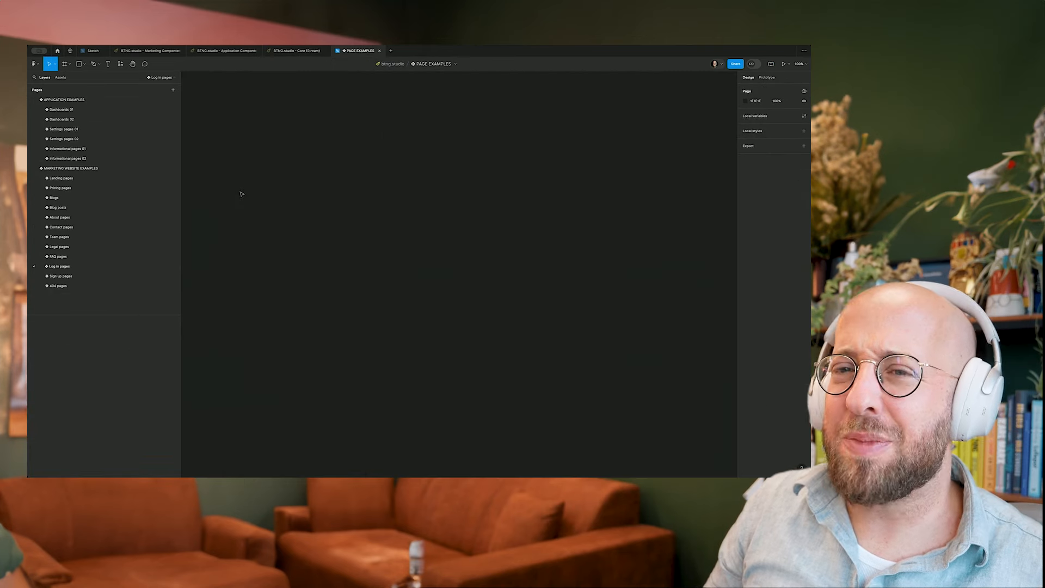
left_click(59, 266)
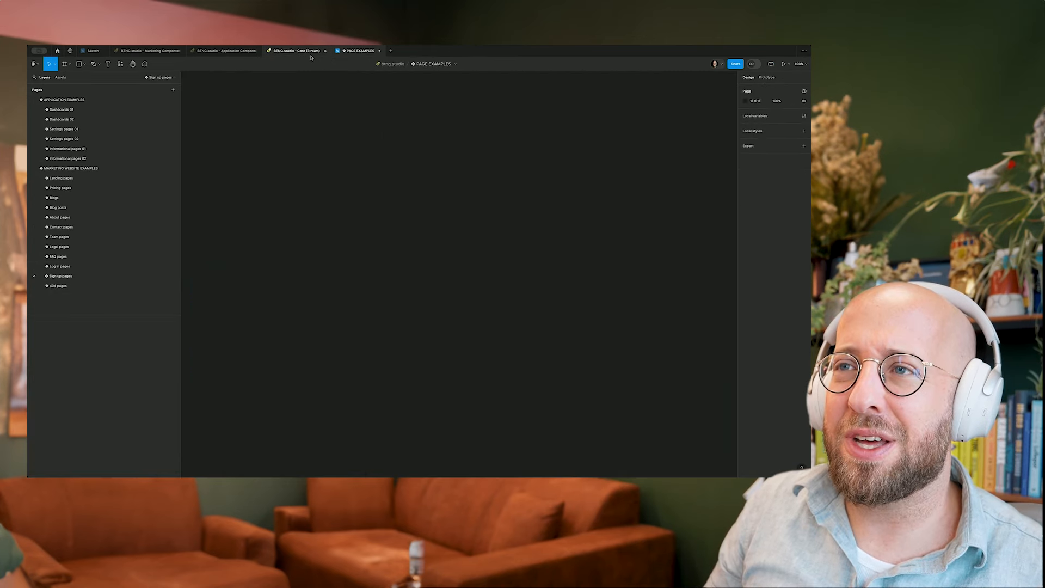
left_click(296, 50)
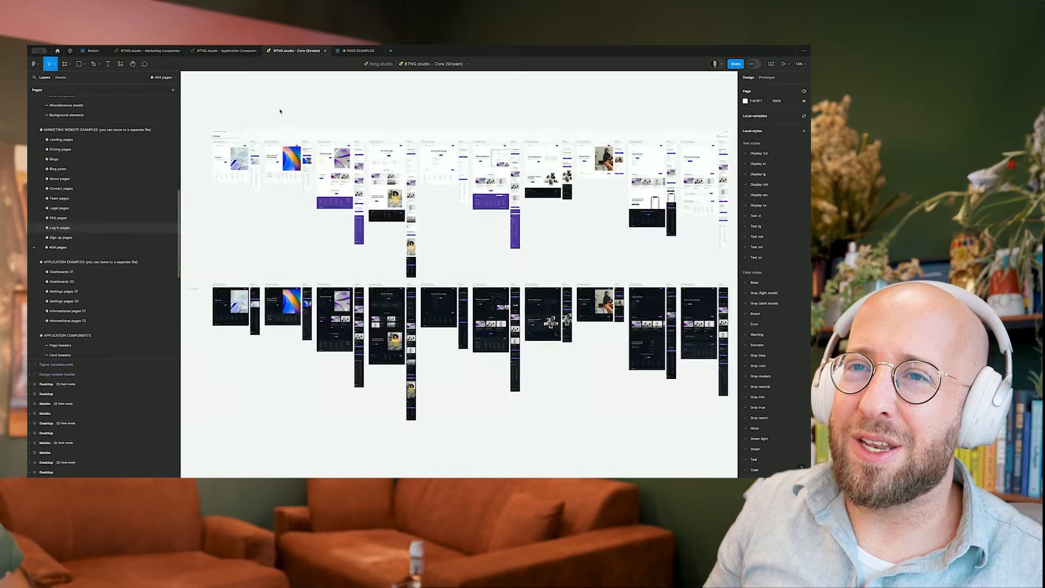
left_click(60, 237)
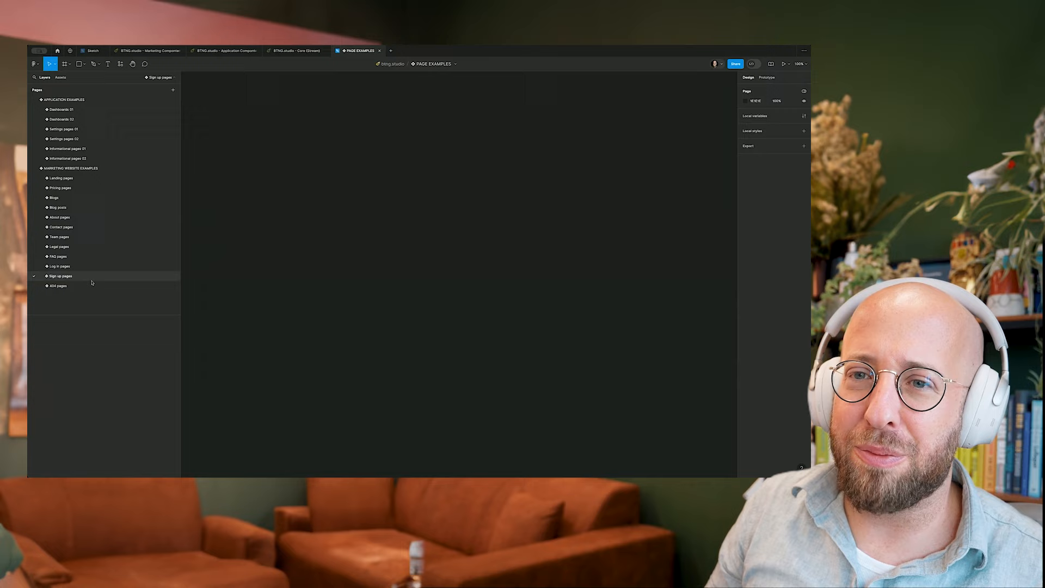
key("Cmd+V")
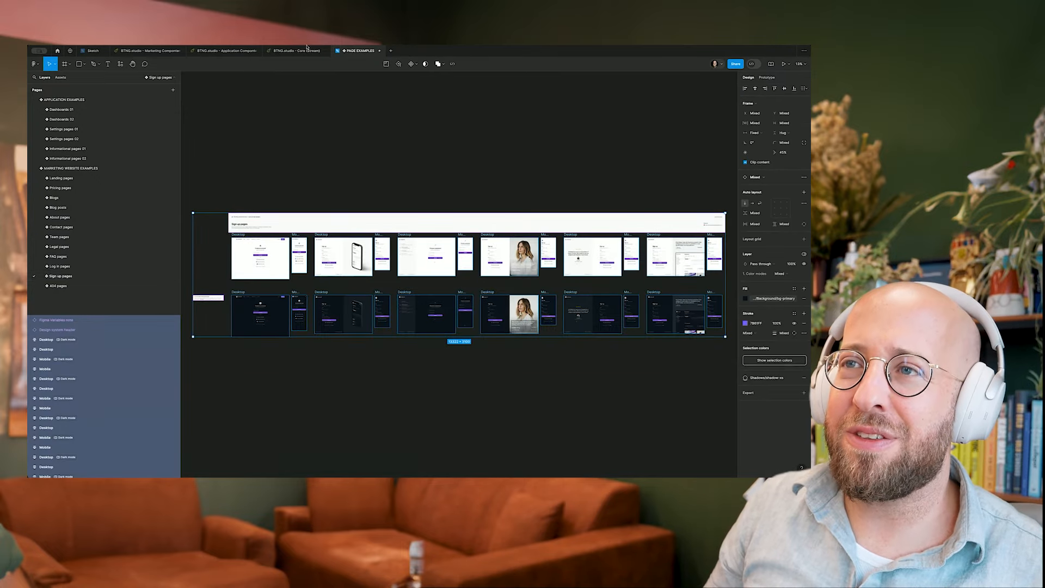
left_click(296, 50)
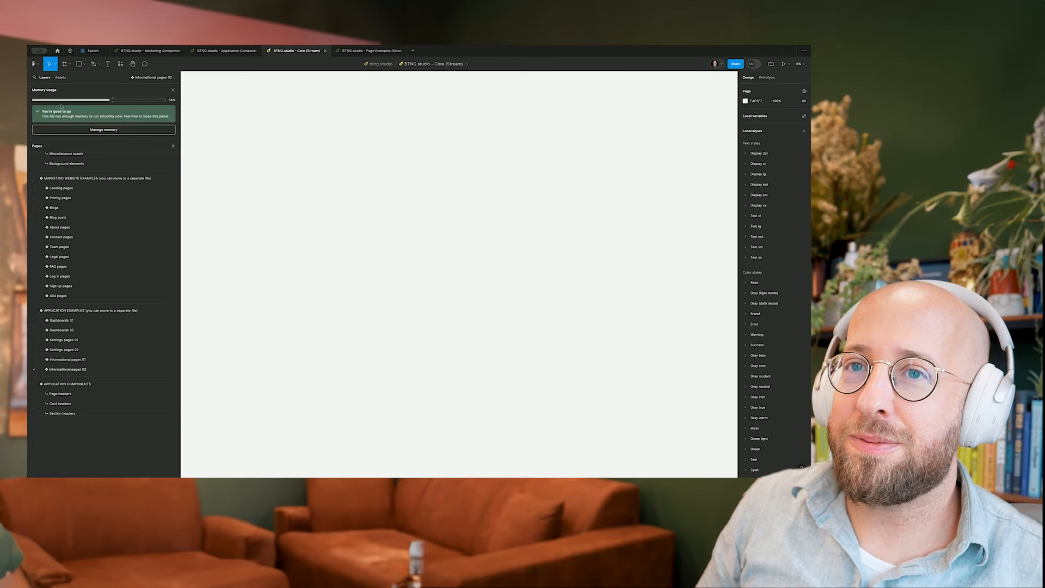
- View the Core file's Colors page showing the primary and secondary palettes
left_click(368, 50)
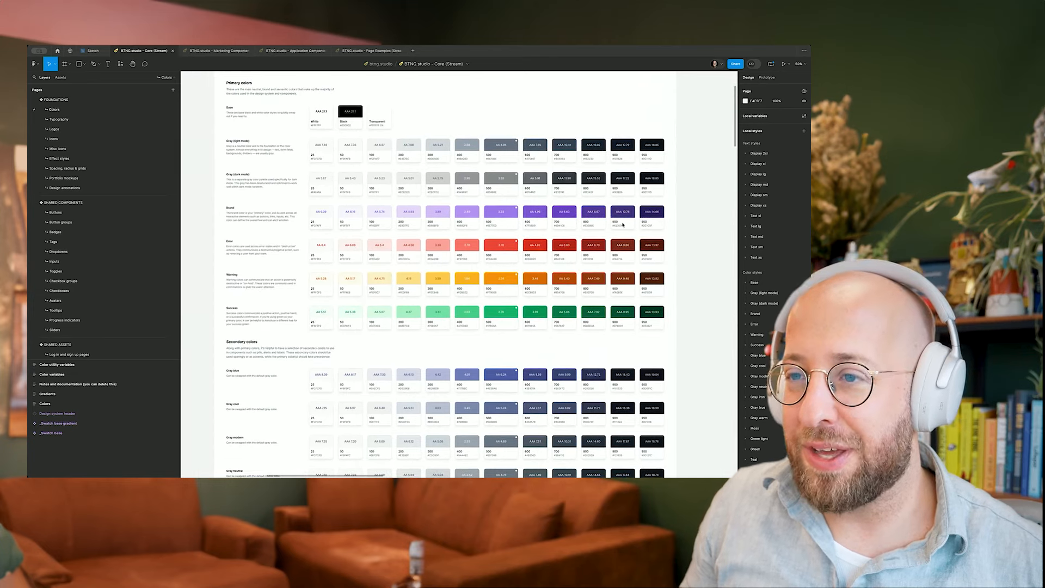
mouse_move(554, 198)
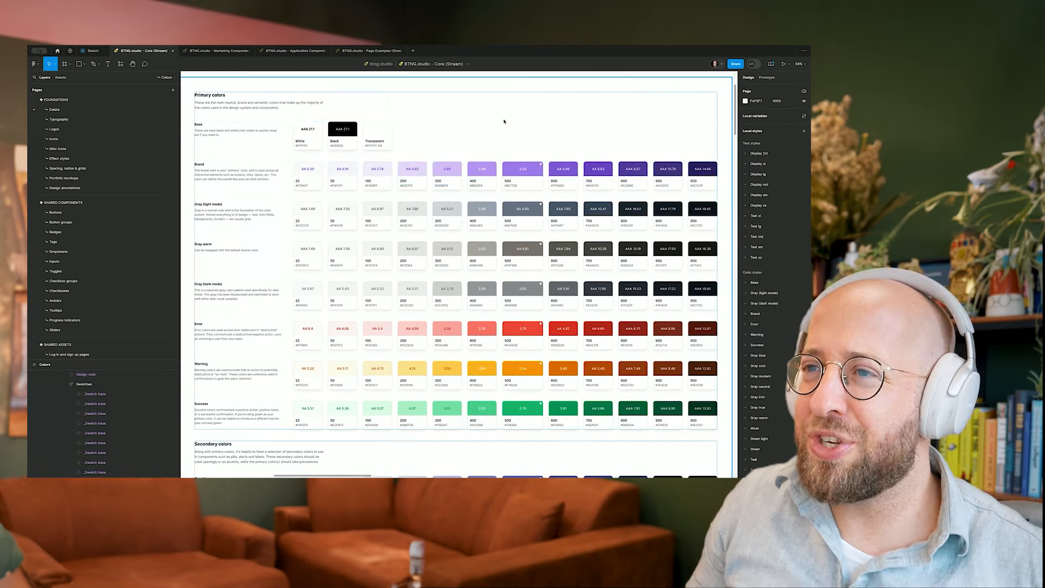
mouse_move(473, 103)
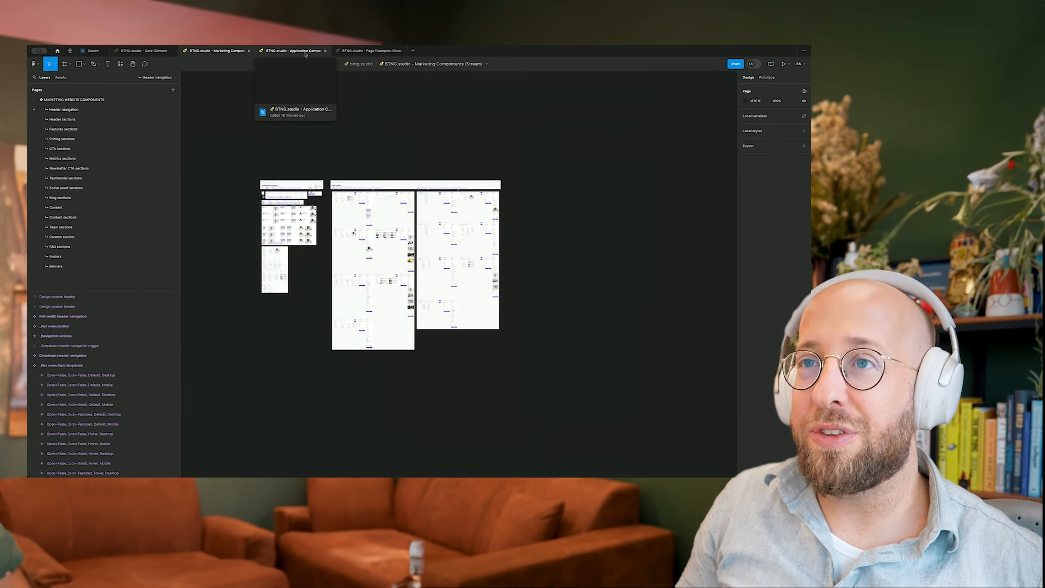
- Browse the Application Components and Page Examples files, then return to the Core file
left_click(293, 50)
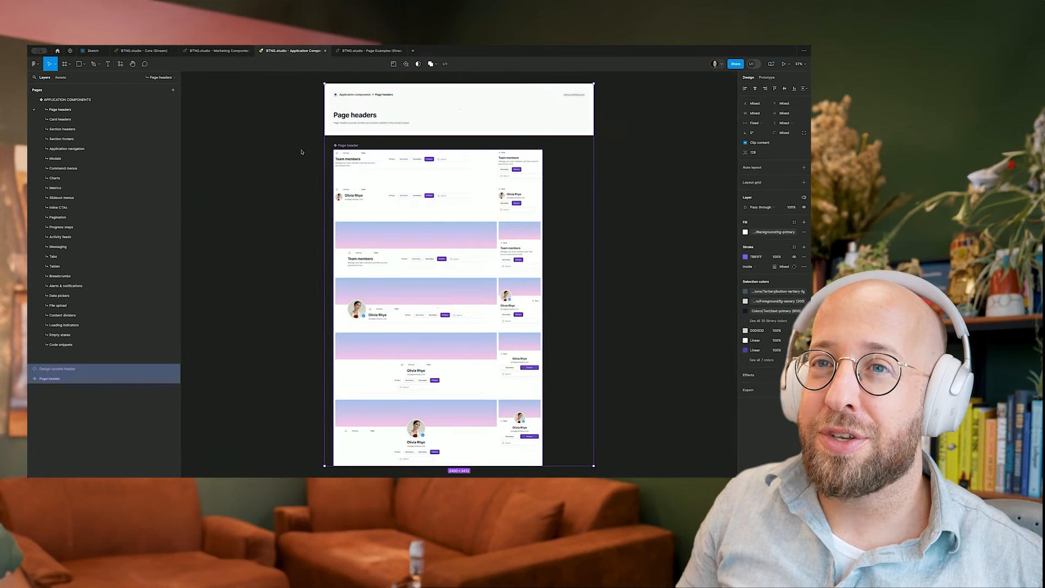
left_click(369, 50)
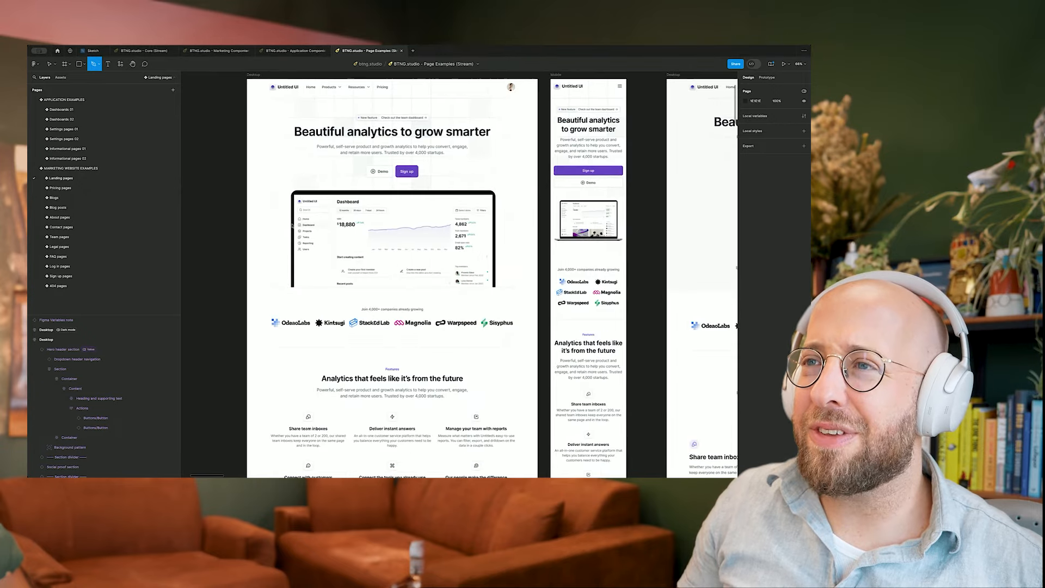
scroll("down", 3)
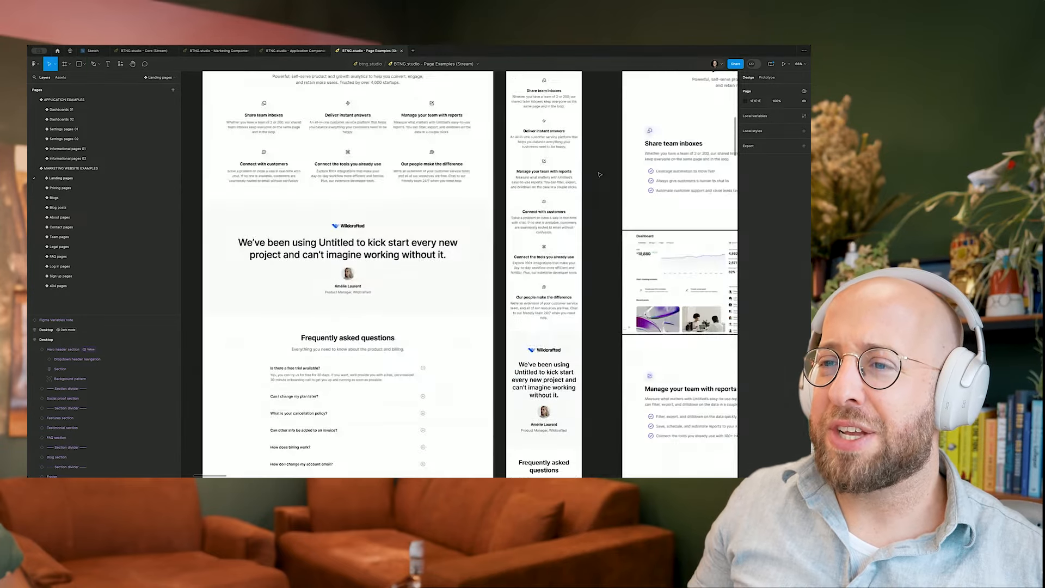
scroll("down", 3)
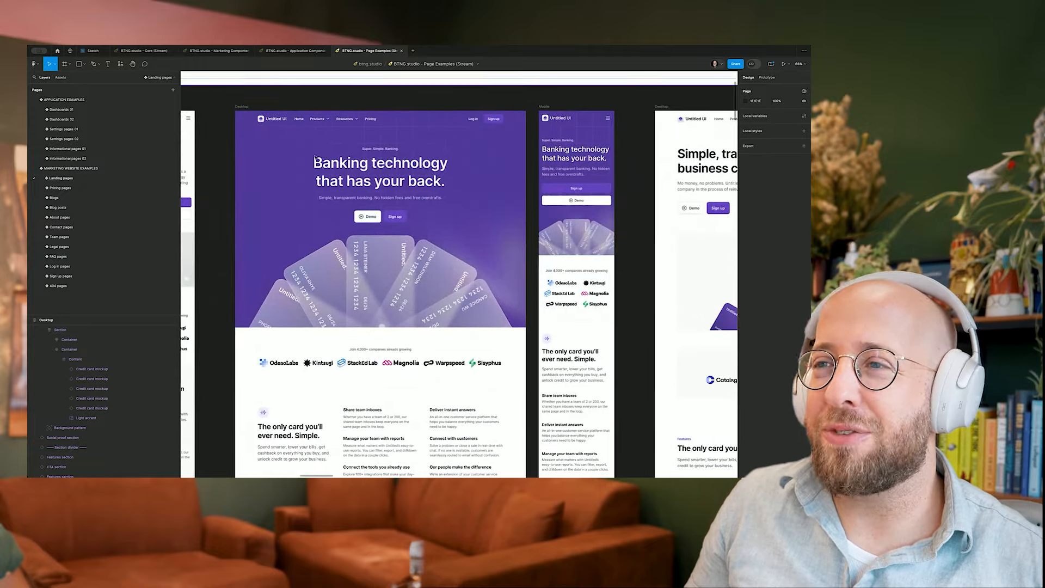
left_click(143, 50)
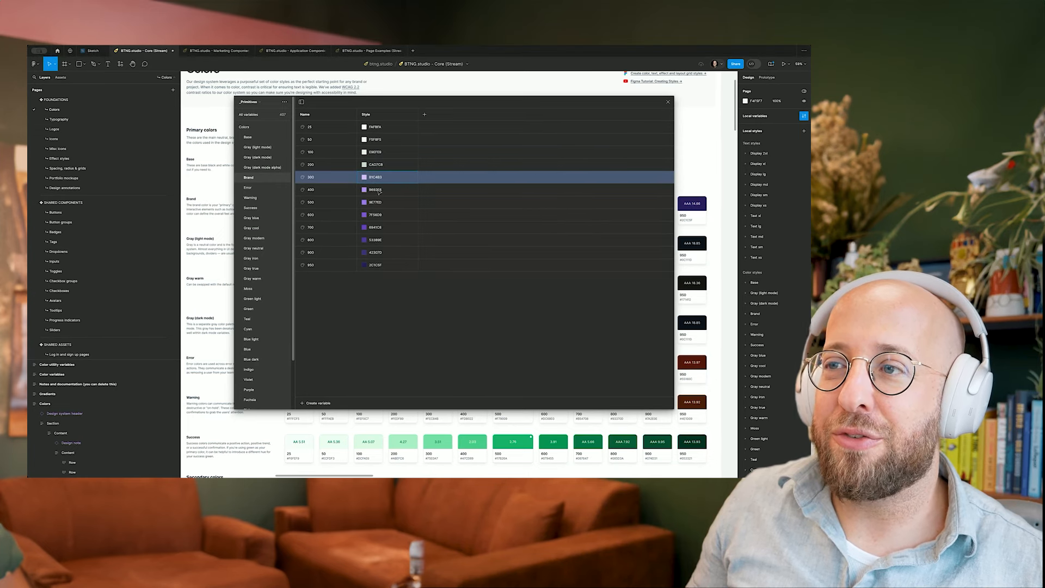
- Change the Brand 300–950 variables from purple to sage-green hex values
left_click(377, 190)
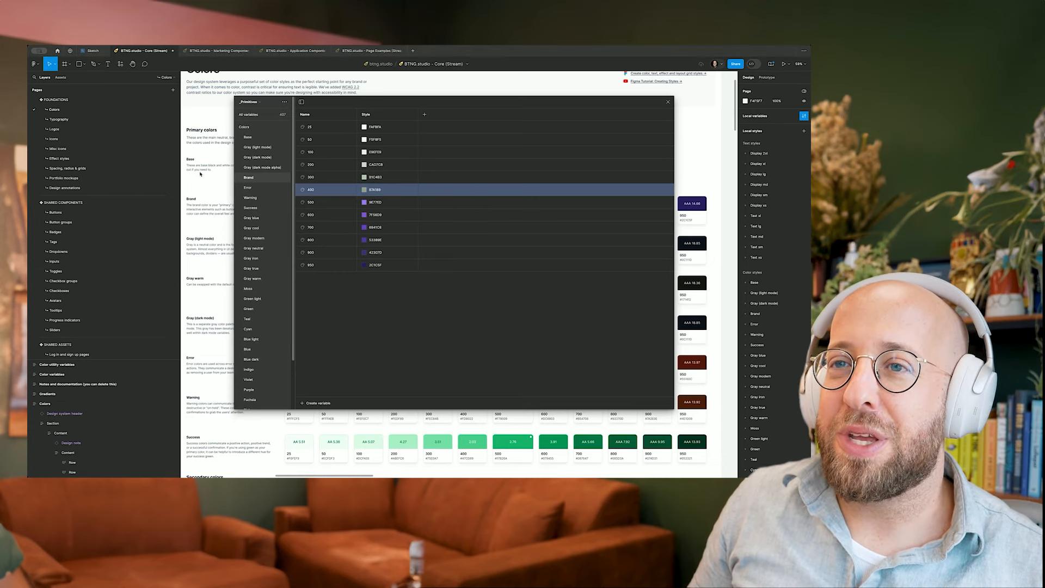
left_click(393, 202)
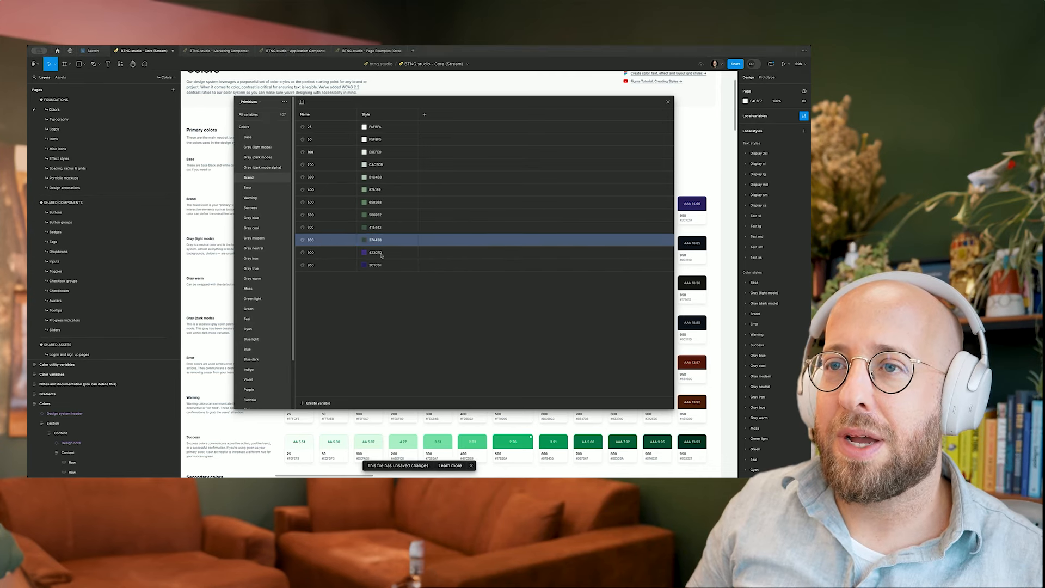
left_click(380, 252)
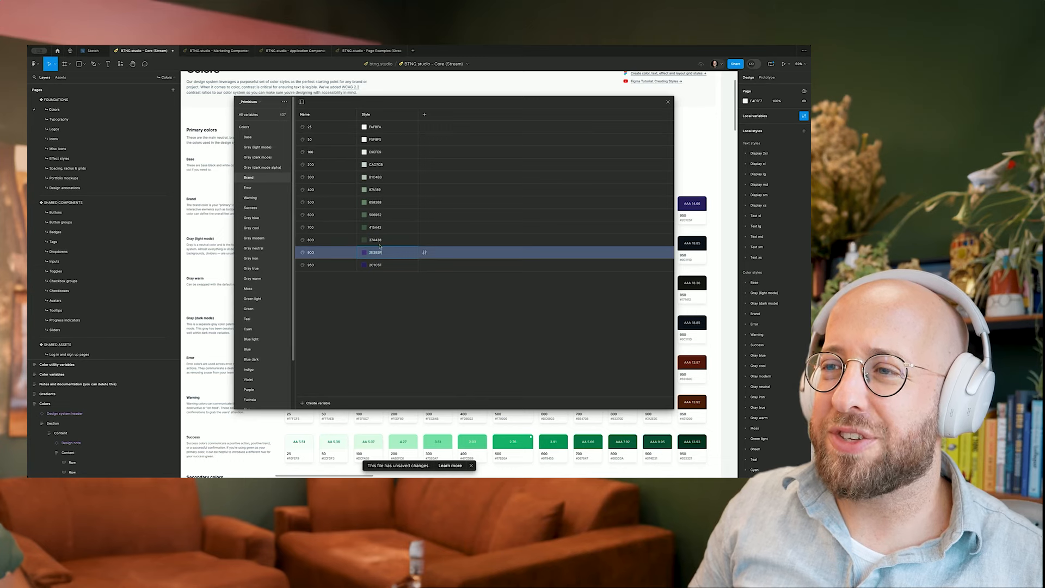
left_click(667, 102)
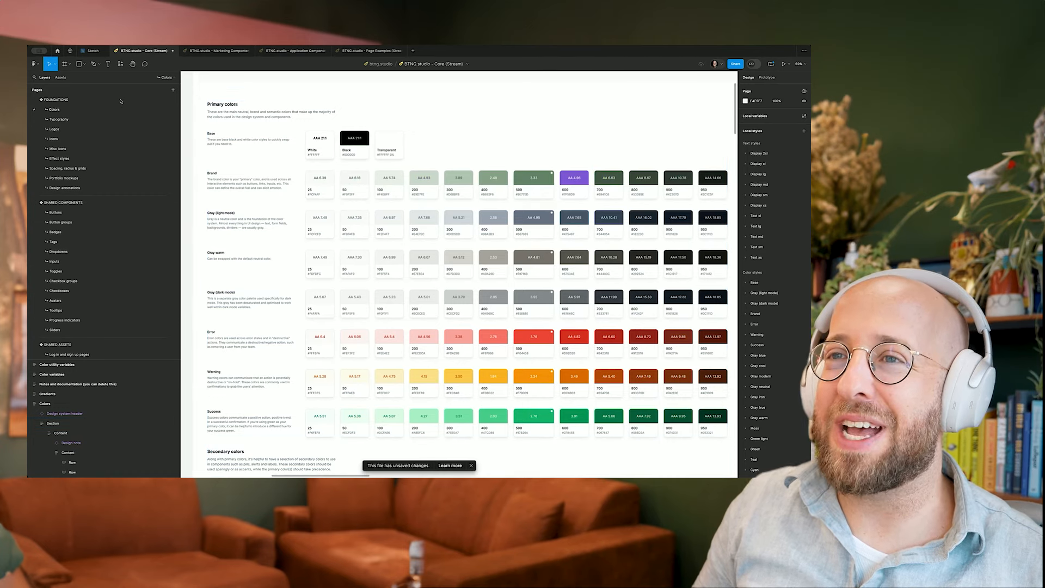
- Switch to the Typography page and bring up the plugins list
left_click(58, 118)
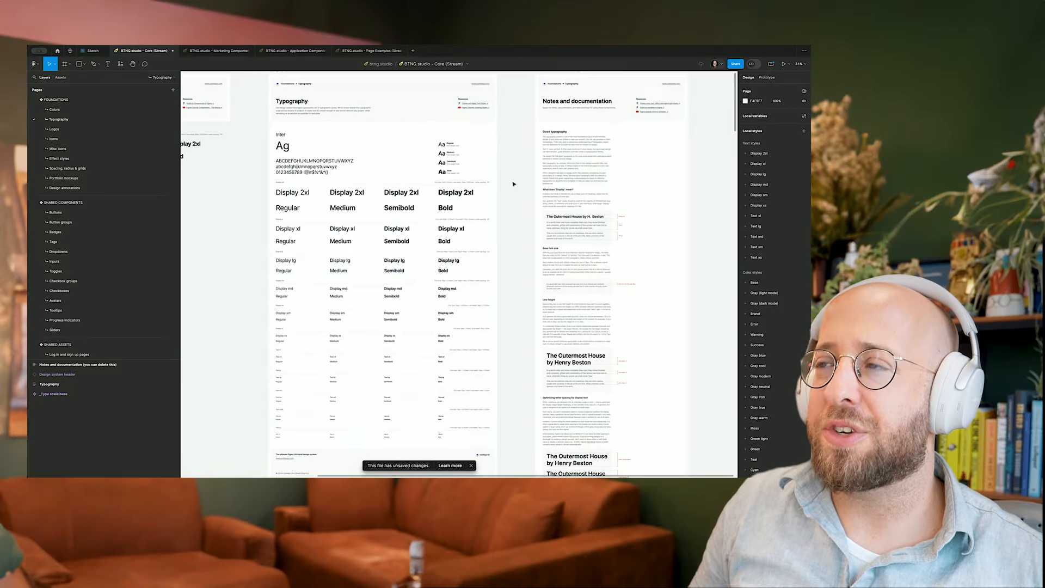
mouse_move(515, 184)
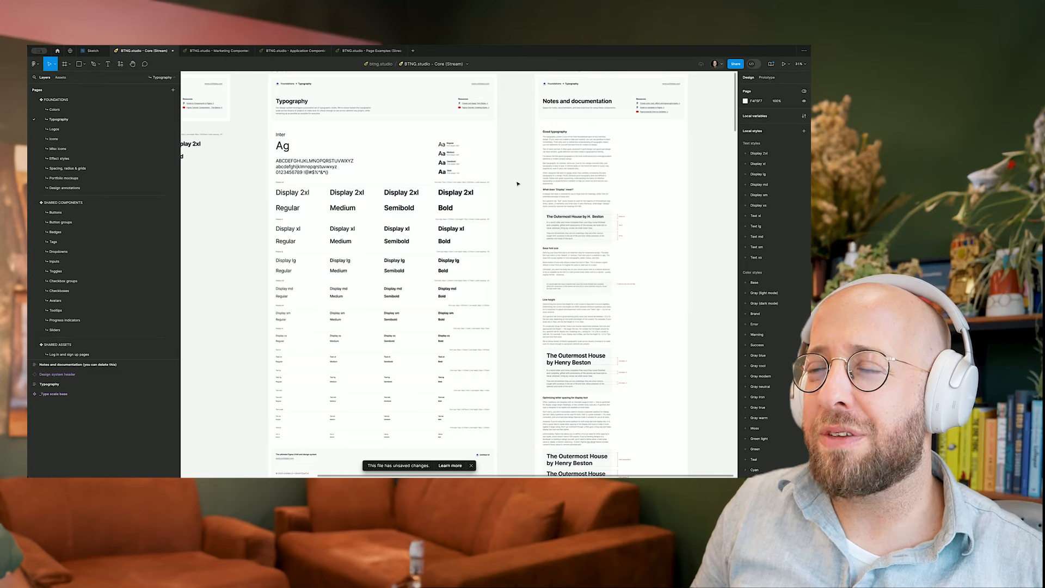
scroll("up", 3)
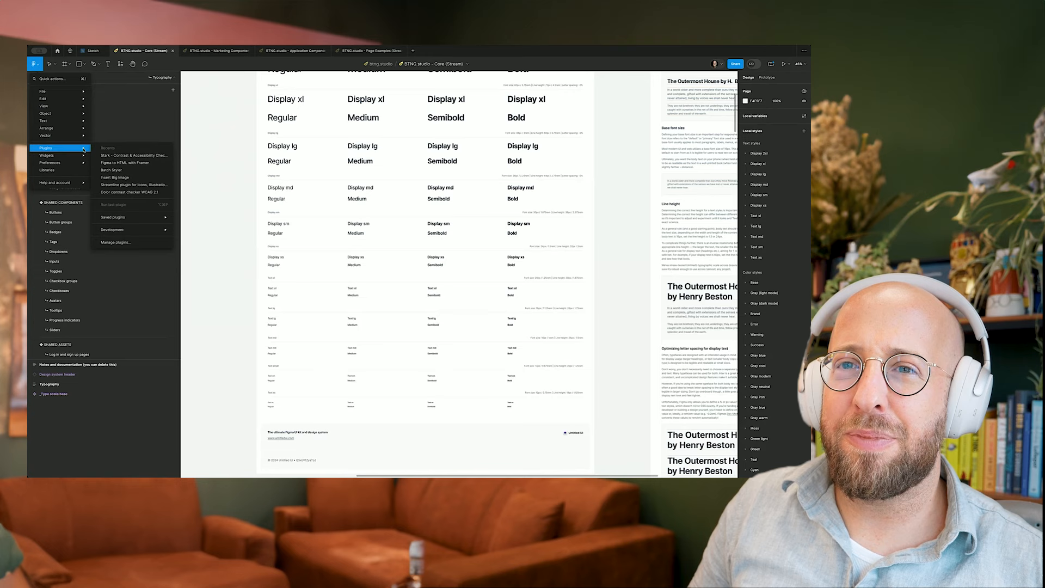
mouse_move(111, 170)
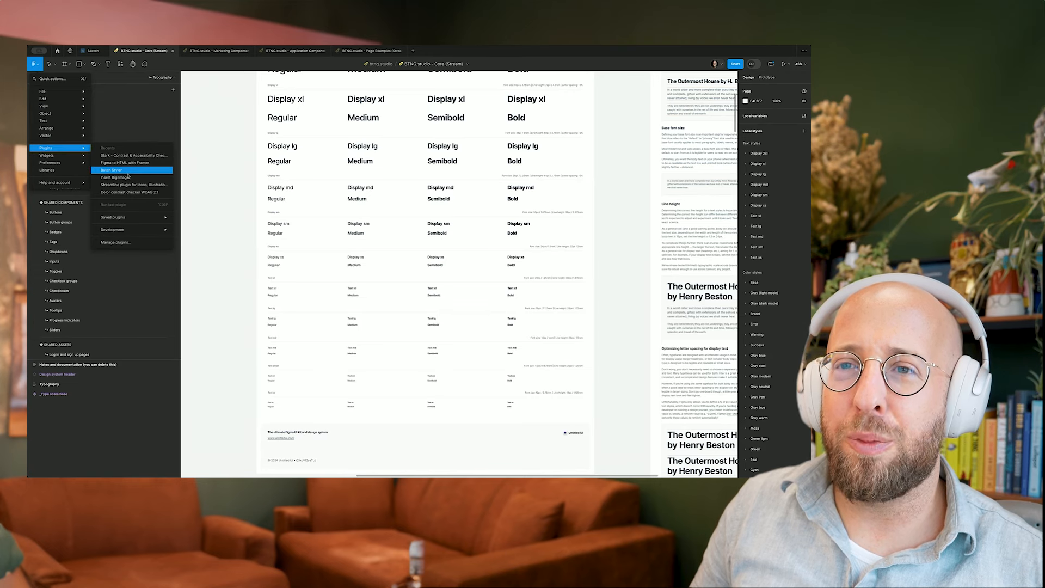
- In Batch Styler, update all 68 text styles to Bricolage Grotesque 48pt
left_click(111, 170)
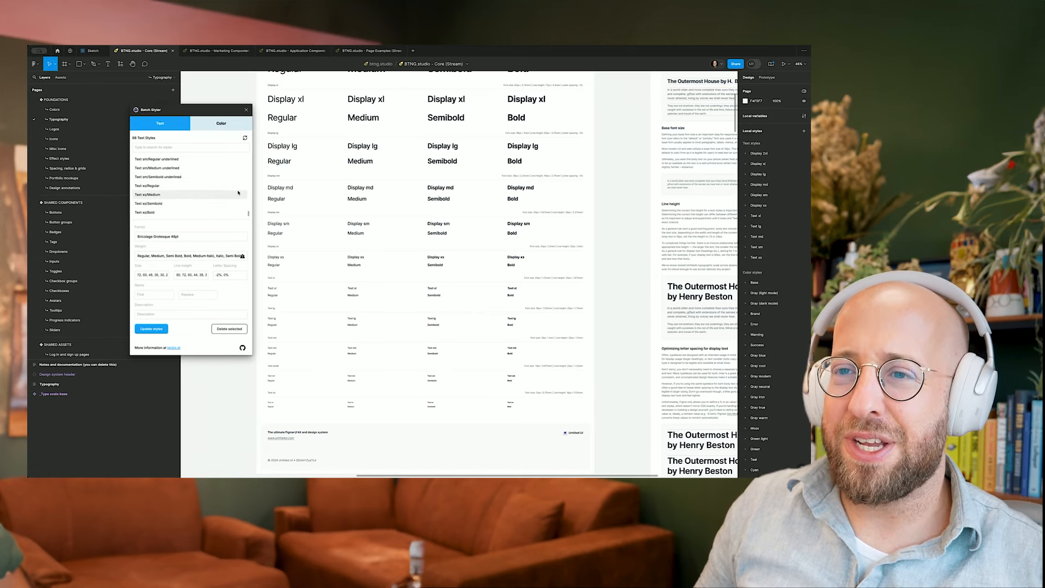
left_click(152, 329)
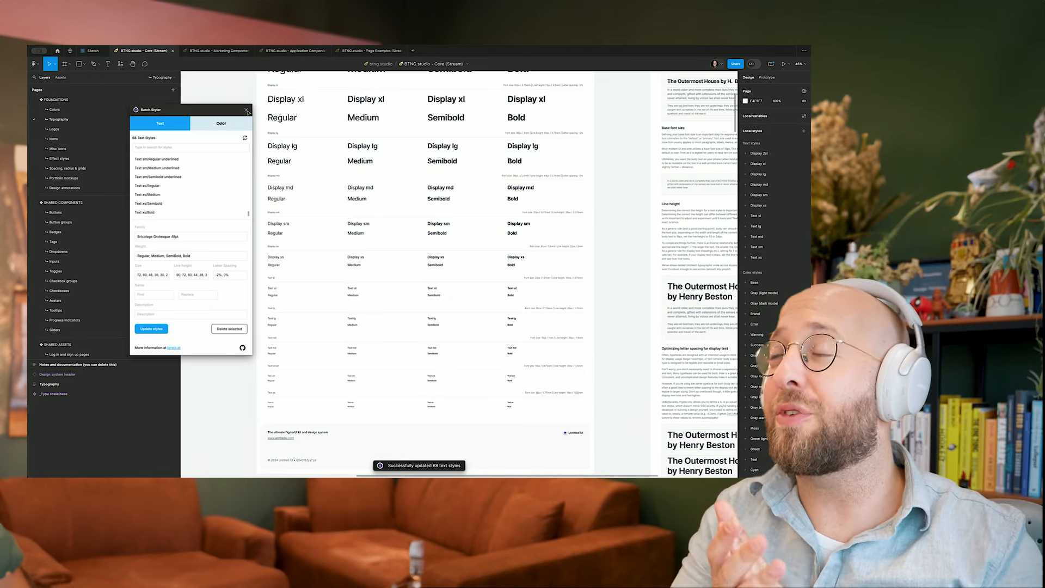
left_click(246, 110)
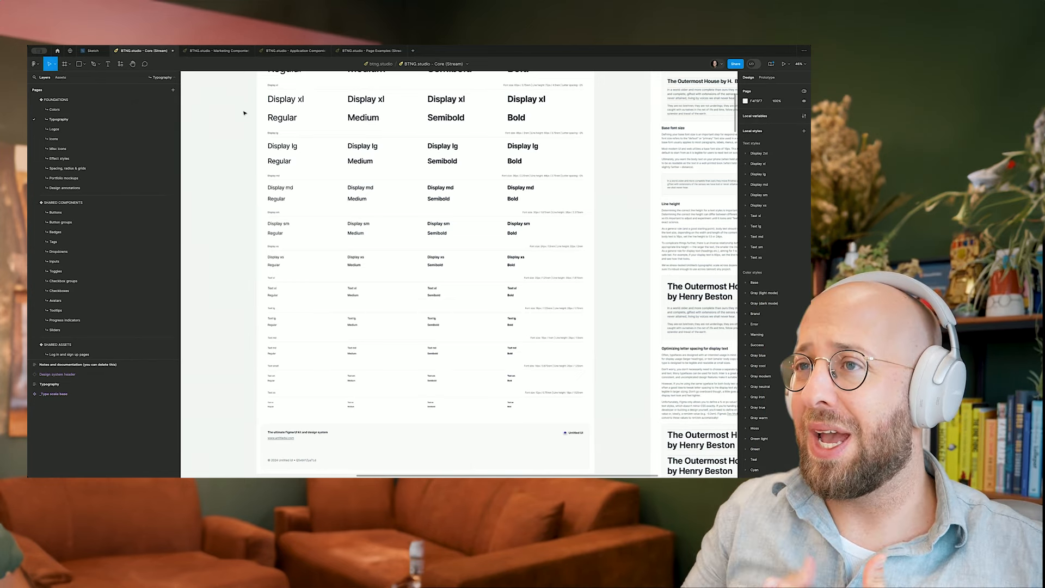
- Open the Display 2xl Regular text style's edit dialog to verify the new font
left_click(803, 116)
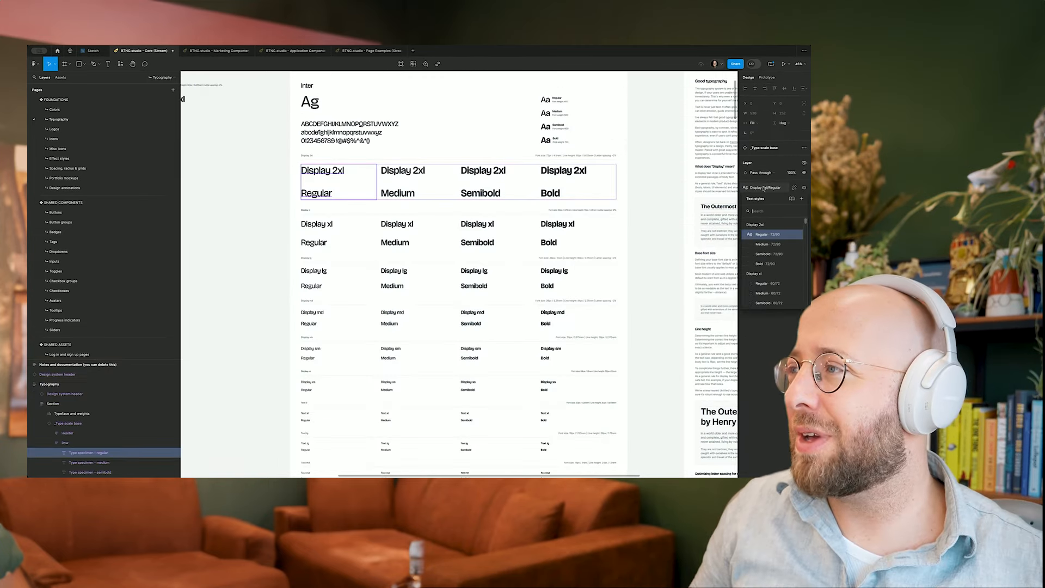
left_click(794, 187)
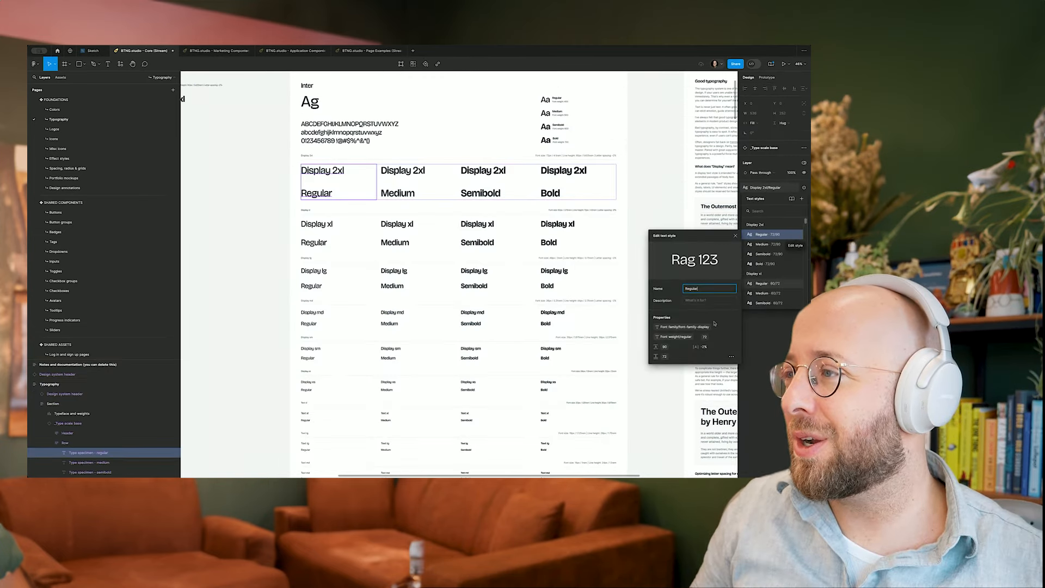